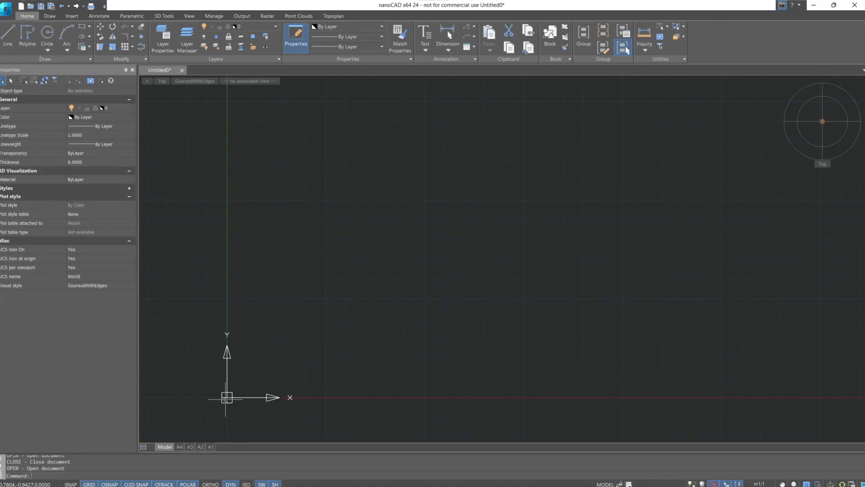
- Switch the ribbon to the 3D Tools set for modelling
left_click(163, 15)
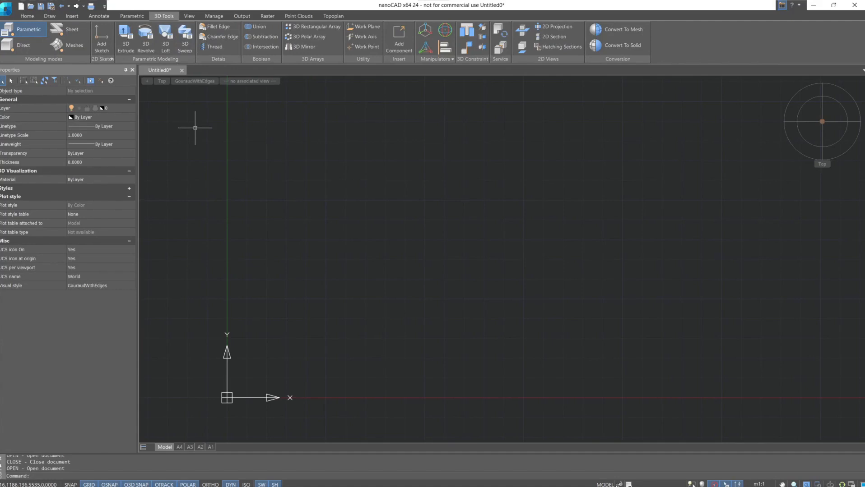
mouse_move(193, 110)
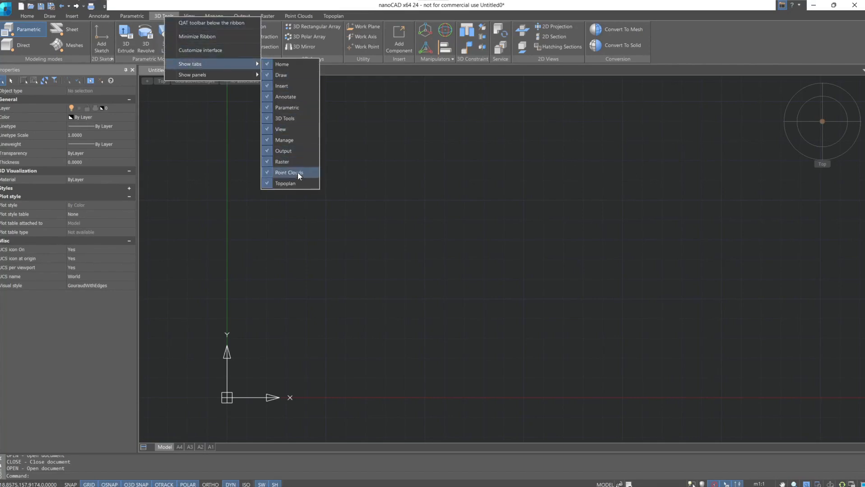
mouse_move(298, 102)
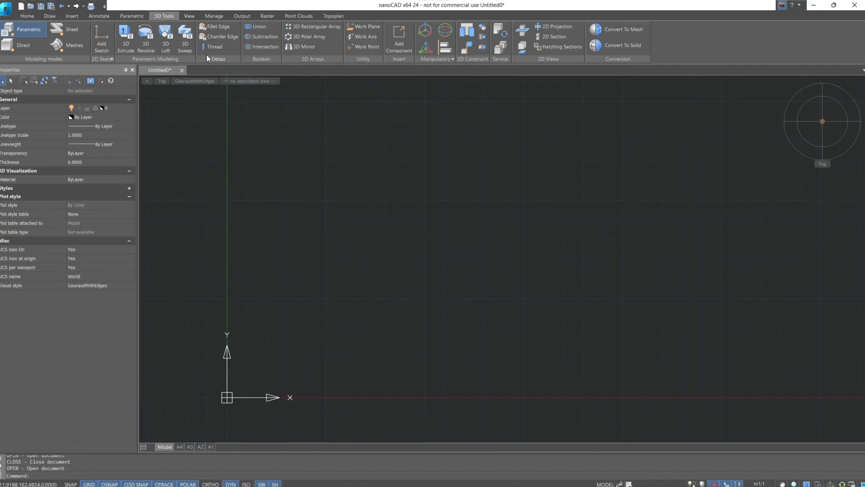
- Show the 3D History panel with GCS expanded and dock Properties on the right
left_click(214, 15)
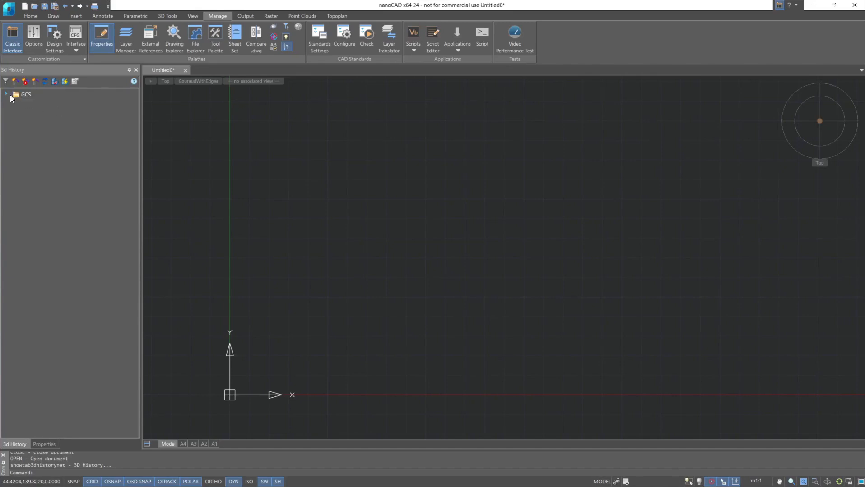
left_click(7, 93)
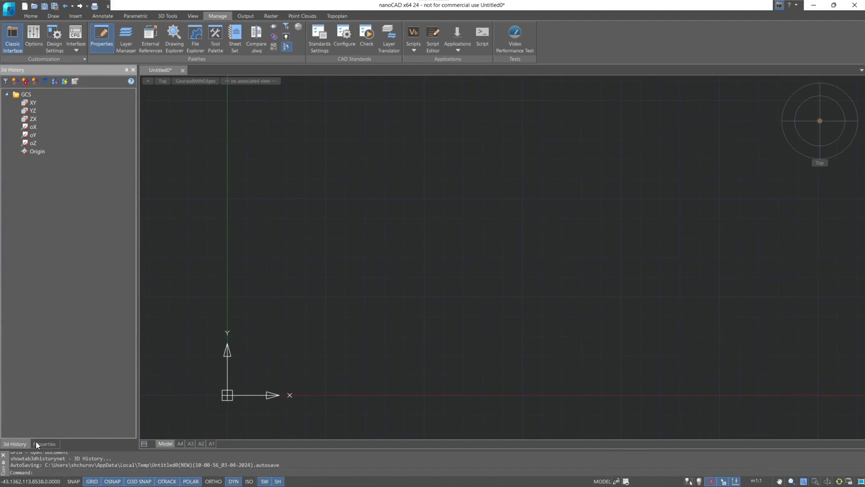
left_click(102, 36)
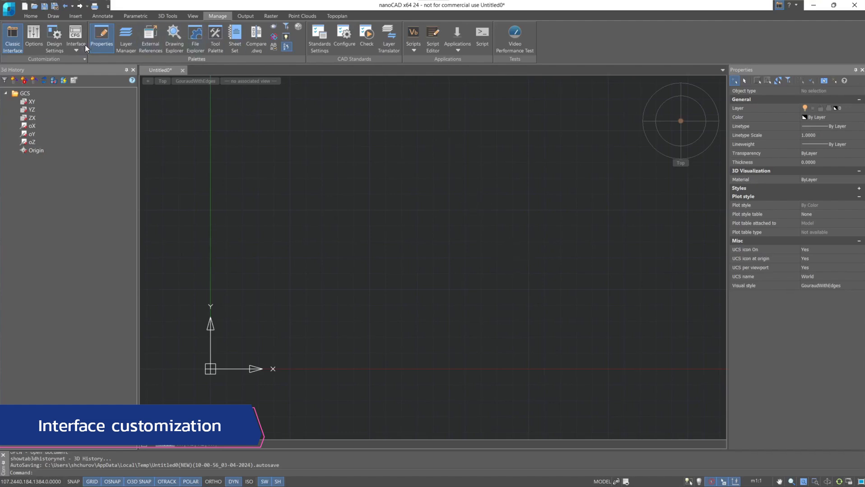
- Enable the Constraints toolbar in the Toolbars list with Normal button size
left_click(76, 36)
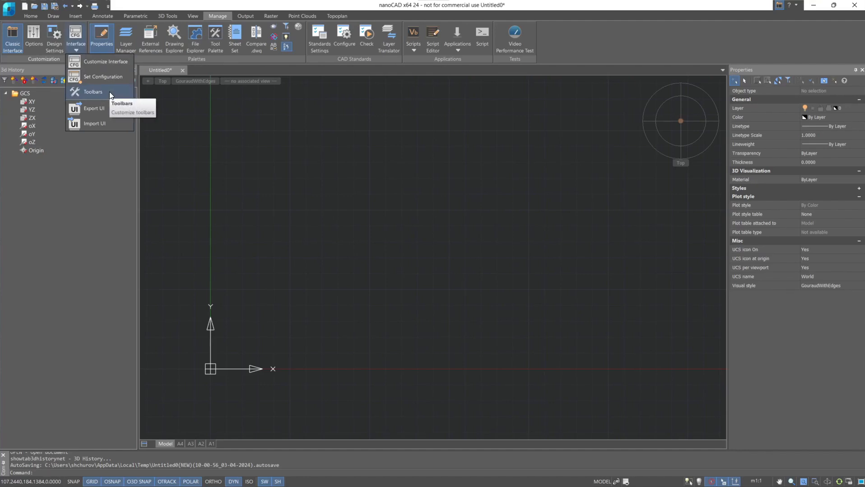
left_click(92, 93)
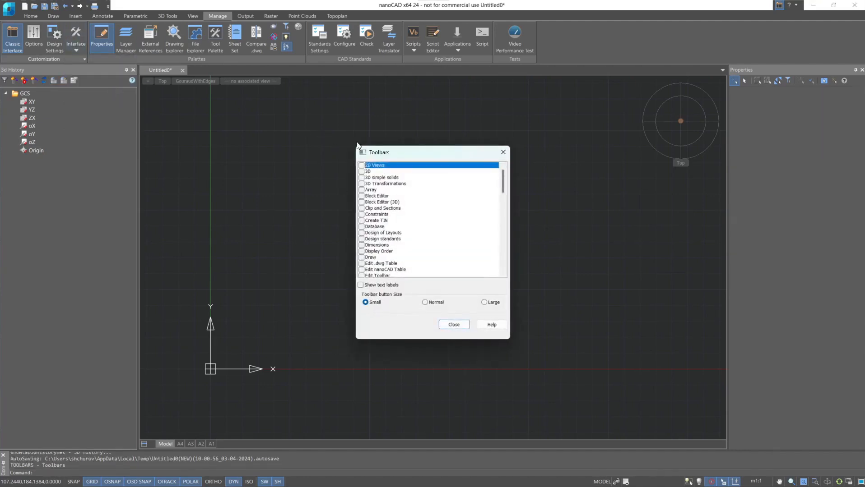
scroll("down", 3)
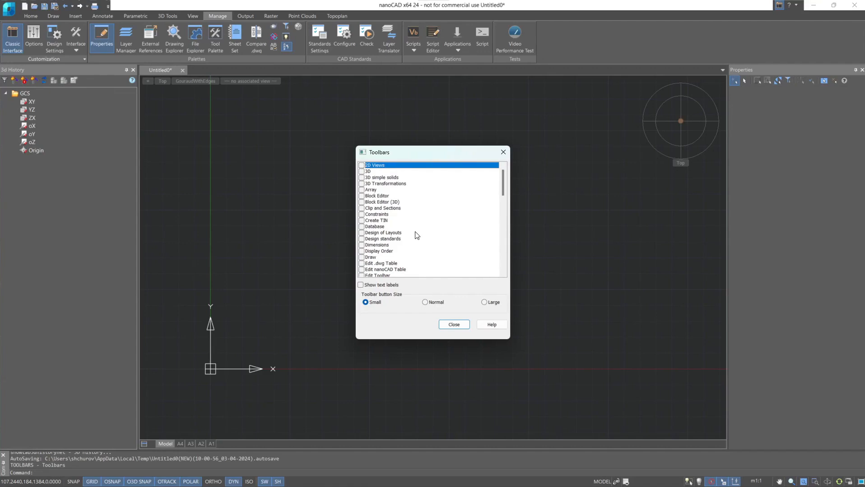
left_click(362, 214)
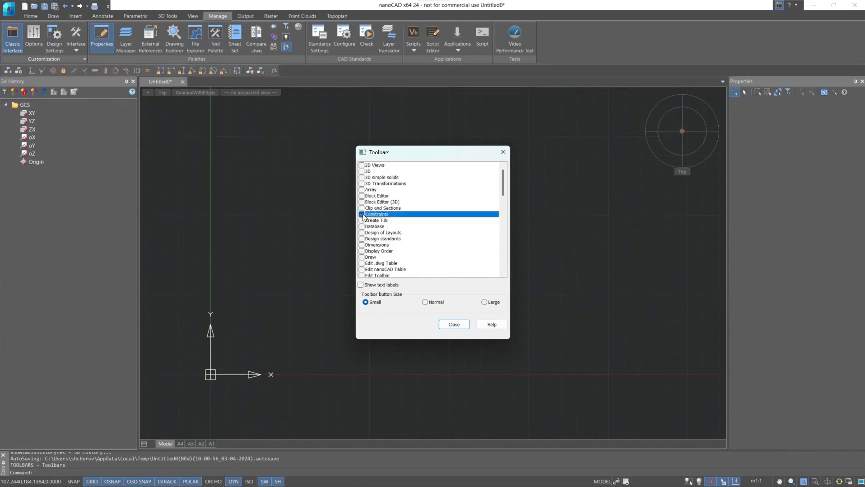
left_click(362, 214)
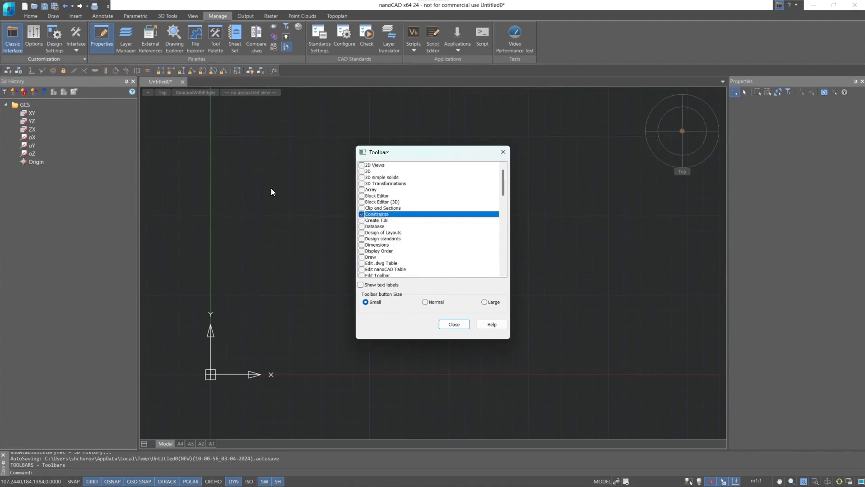
mouse_move(35, 78)
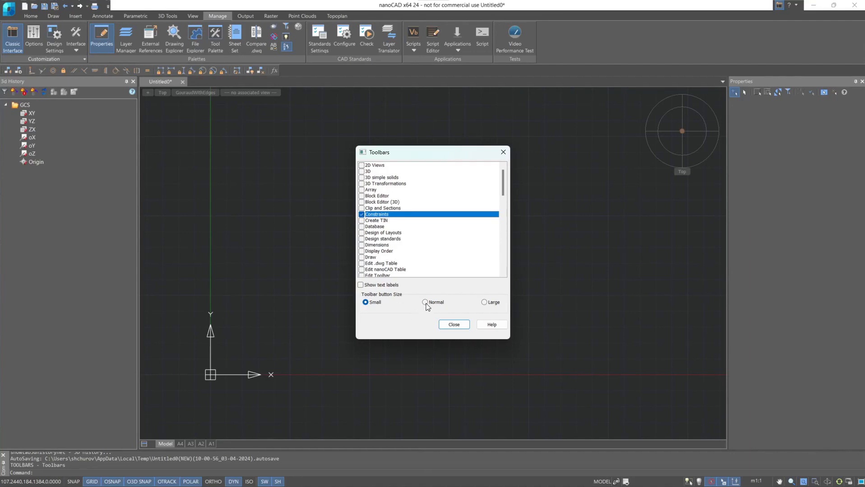
left_click(425, 303)
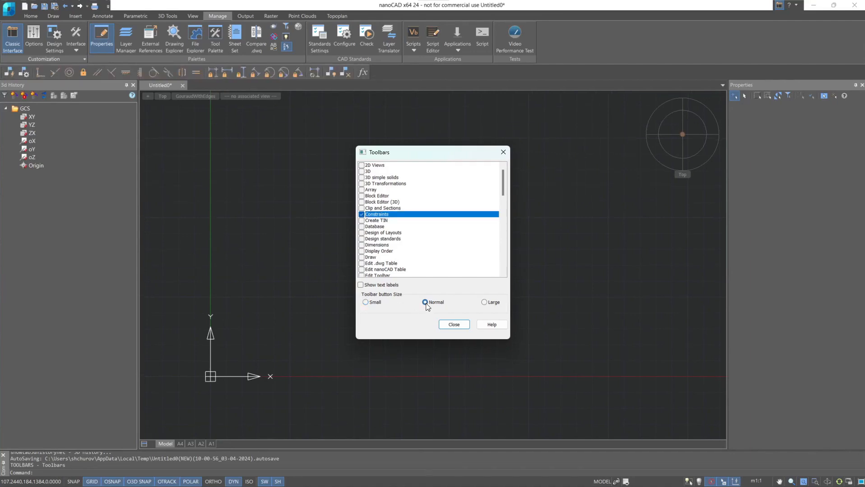
left_click(454, 324)
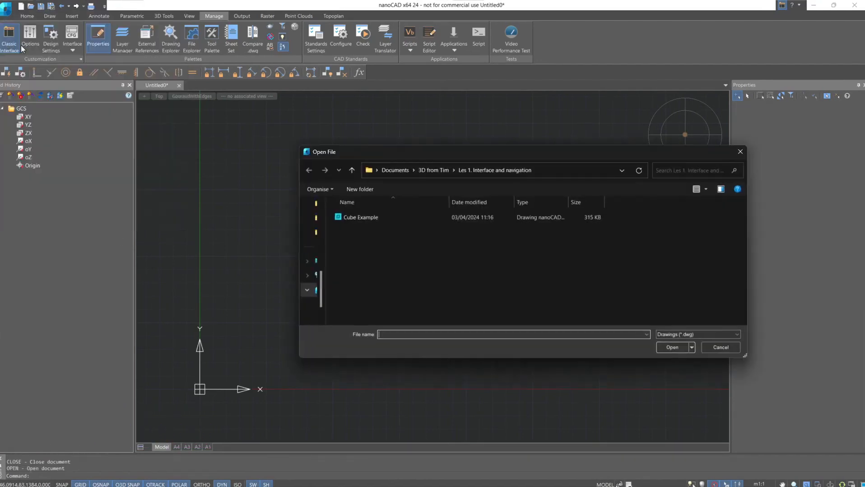
- Open the Cube Example drawing from the Les 1. Interface and navigation folder
double_click(360, 218)
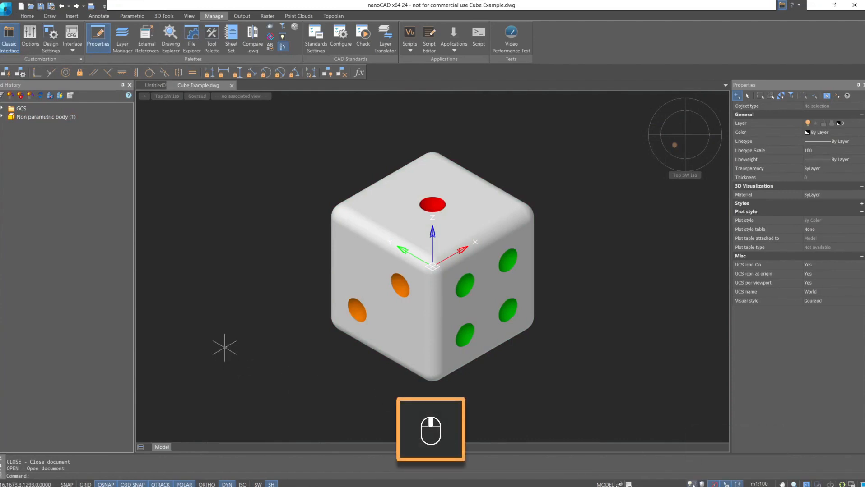
mouse_move(296, 313)
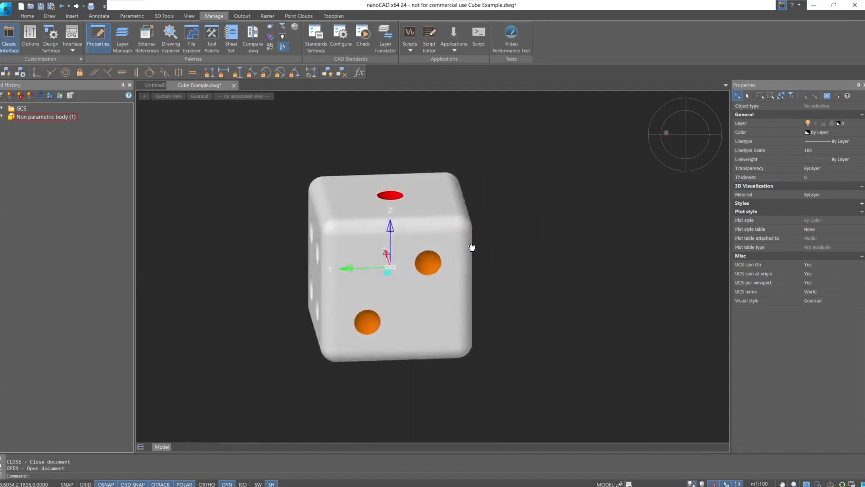
- Orbit the die to another side, then Zoom Extents to fit it in the view
left_click_drag(471, 247, 439, 239)
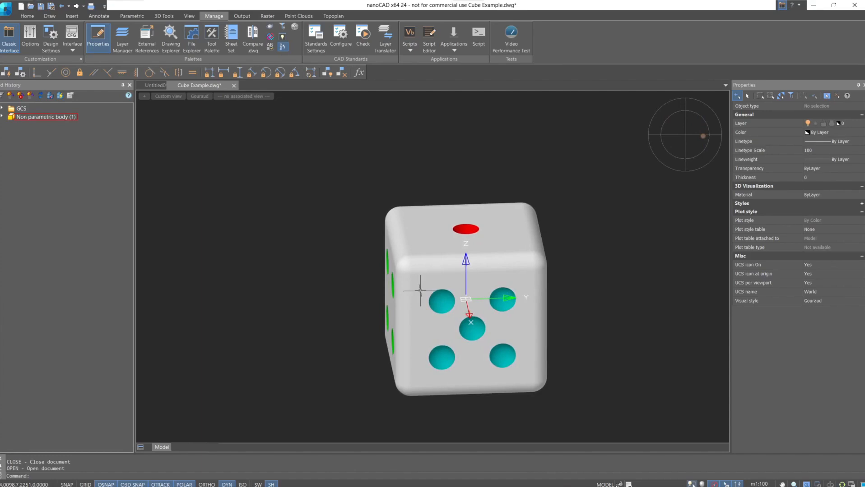
mouse_move(318, 283)
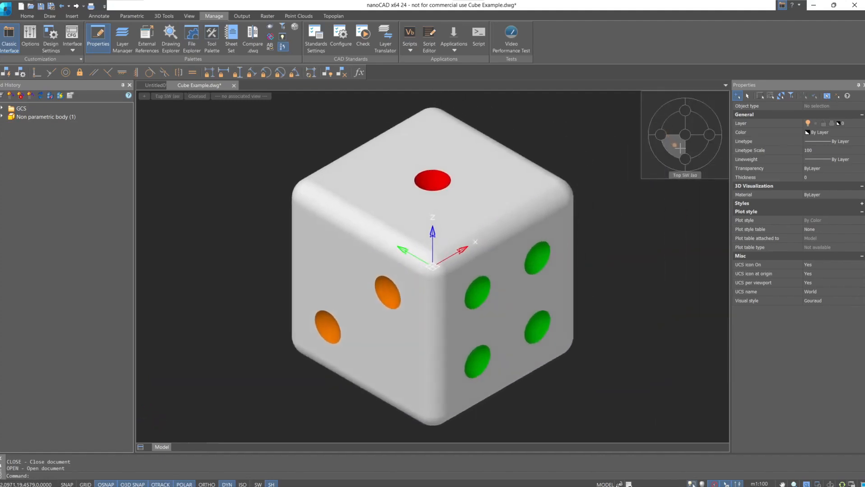
mouse_move(224, 141)
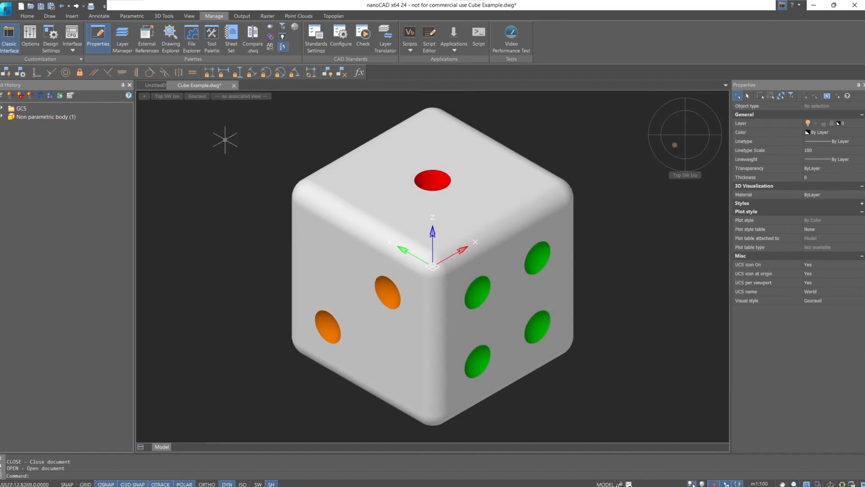
left_click(167, 96)
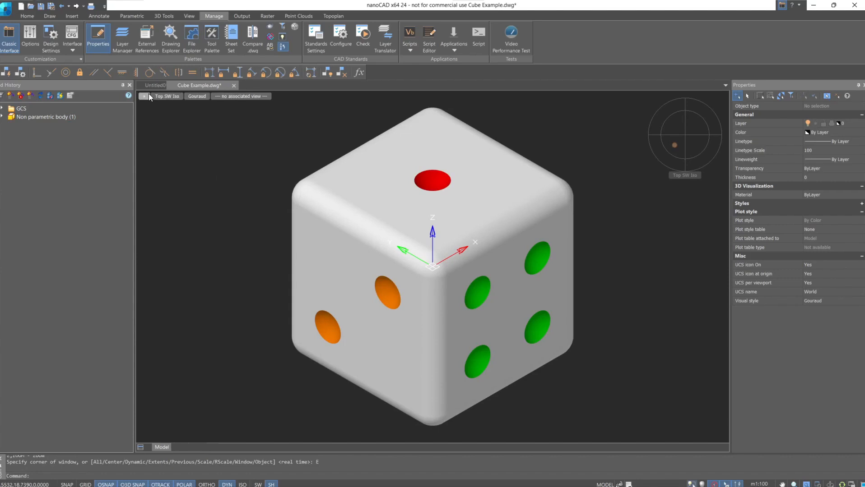
left_click(144, 96)
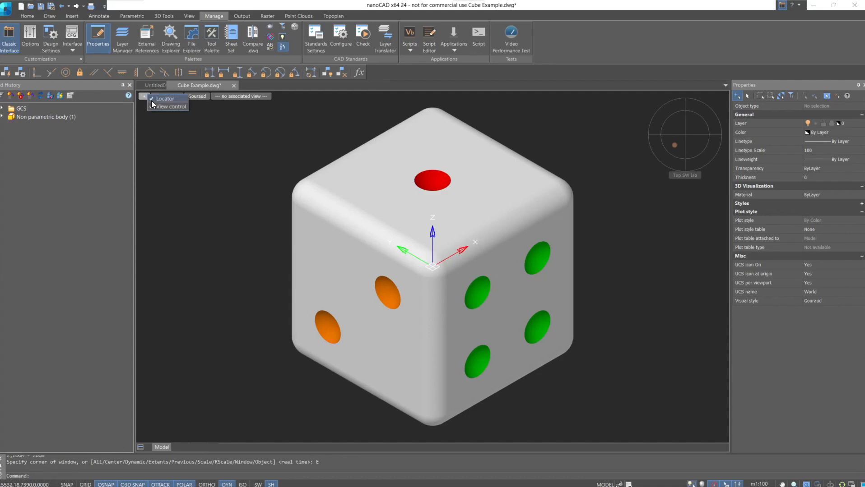
left_click(164, 99)
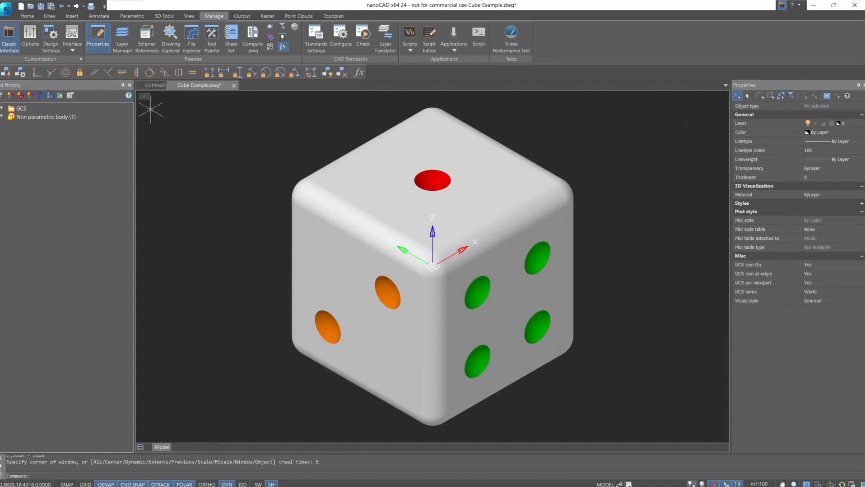
mouse_move(147, 100)
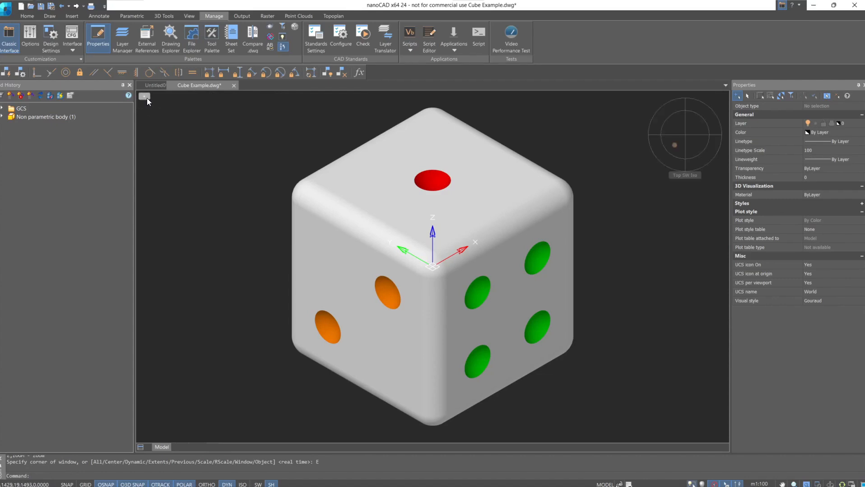
left_click(144, 95)
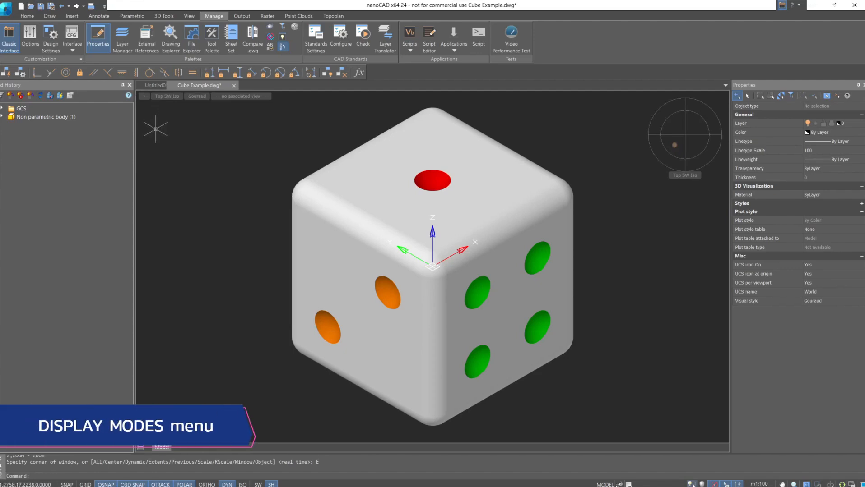
- Cycle the die through 2dWireframe and Hidden visual styles, ending on Shaded
left_click(197, 95)
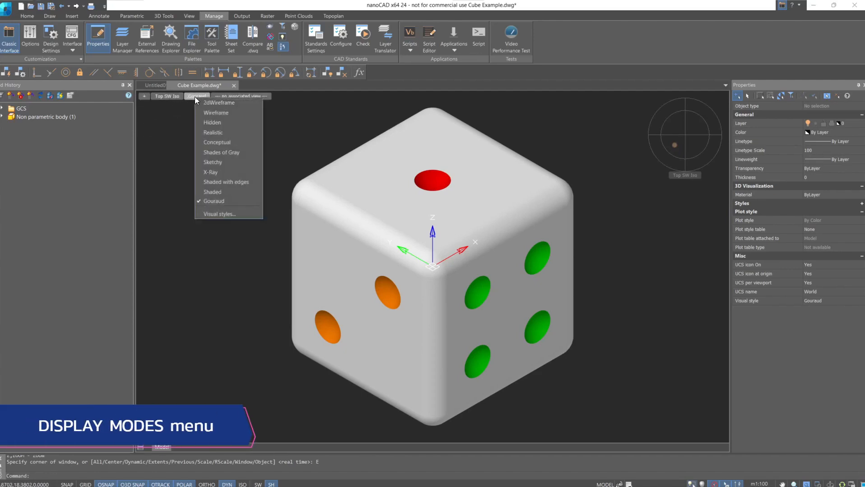
left_click(217, 103)
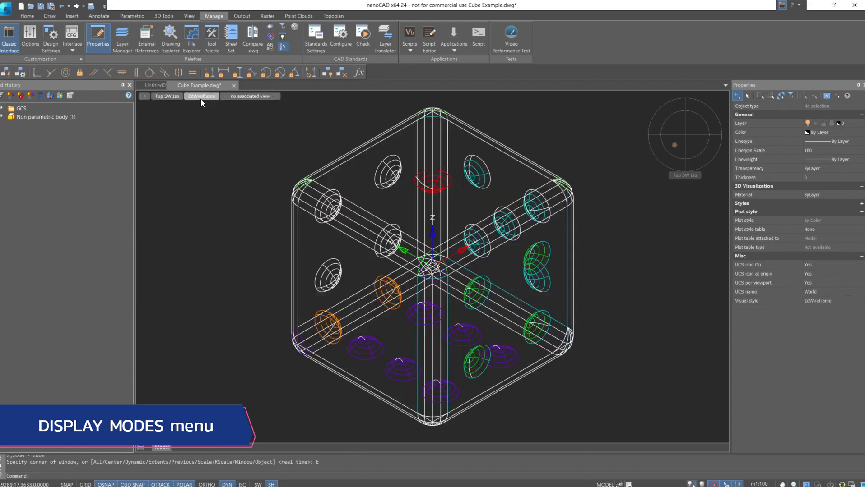
left_click(200, 96)
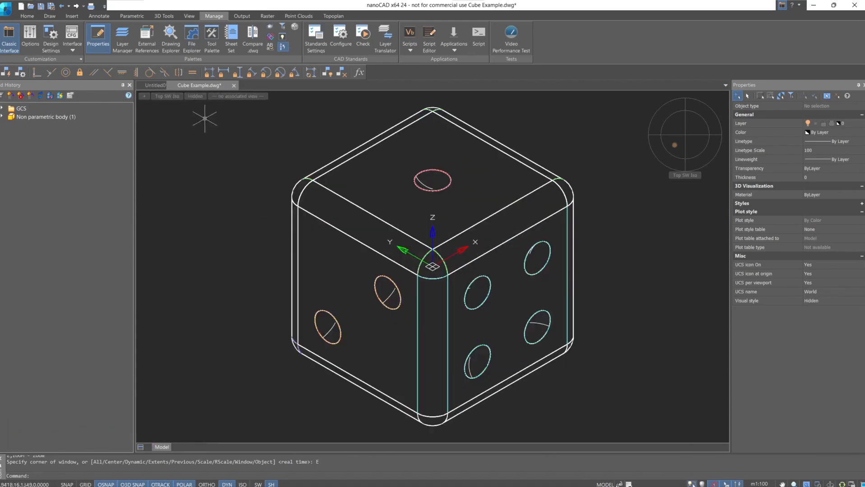
left_click(195, 96)
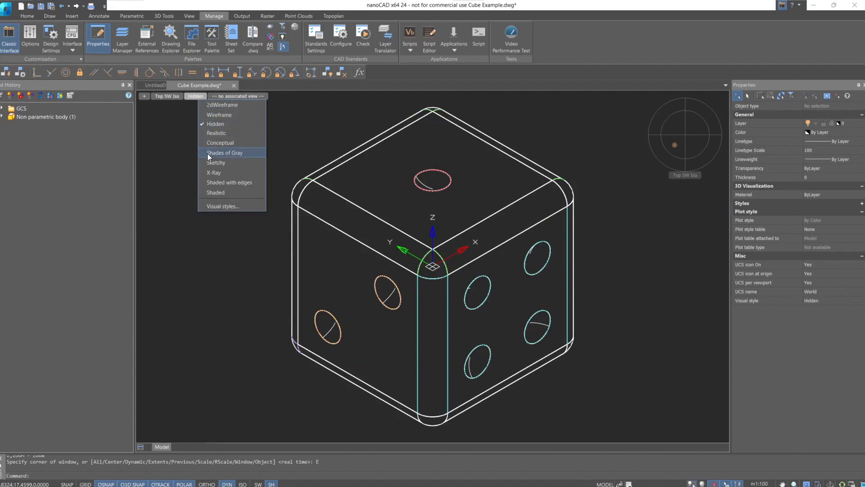
left_click(229, 182)
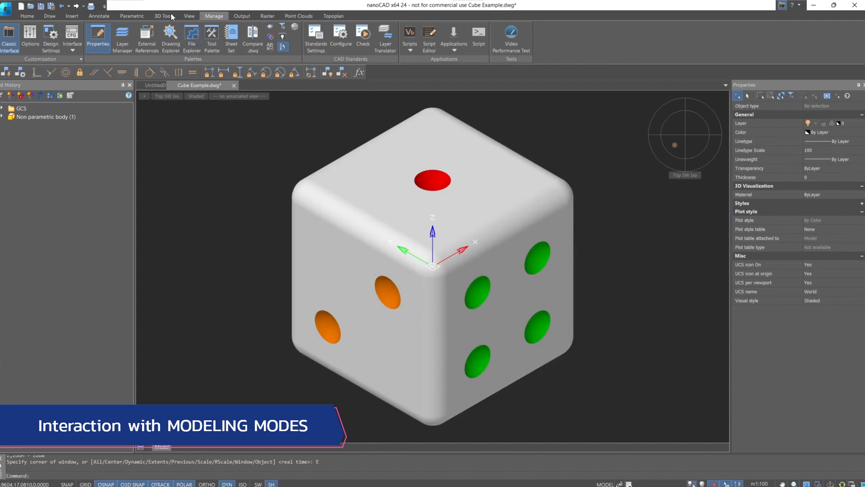
- In 3D Tools, cycle Sheet, Direct and Meshes modes, returning to Parametric
left_click(164, 15)
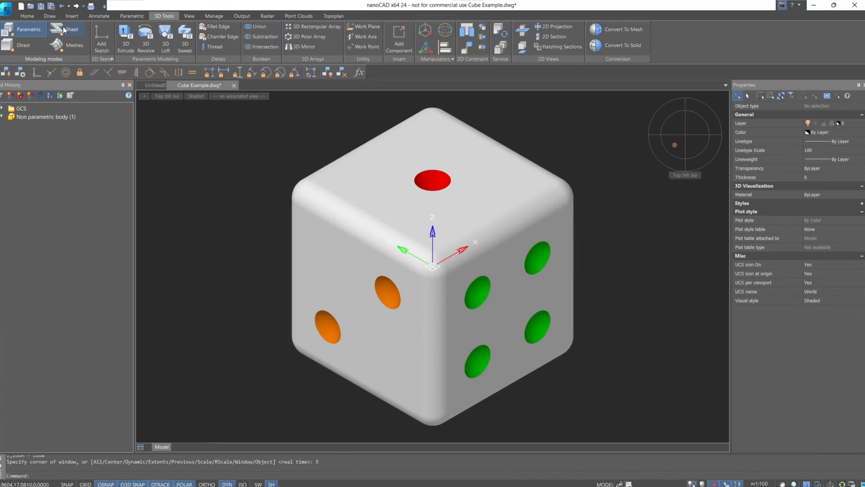
left_click(68, 29)
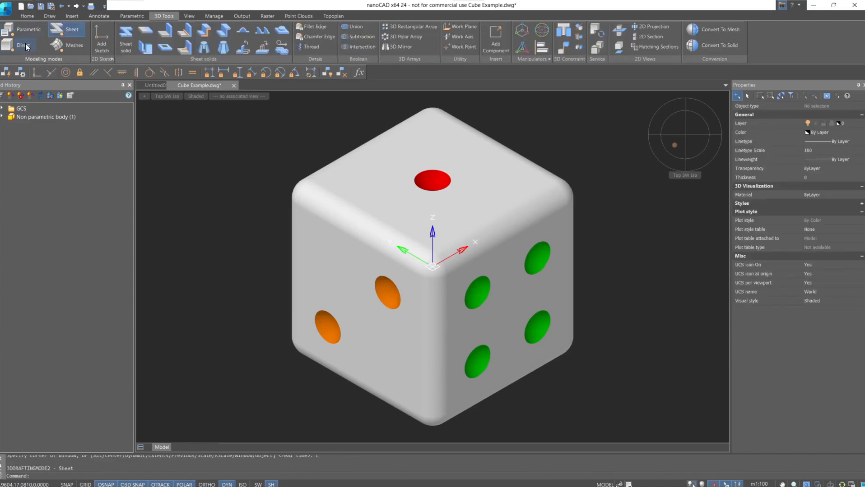
left_click(22, 45)
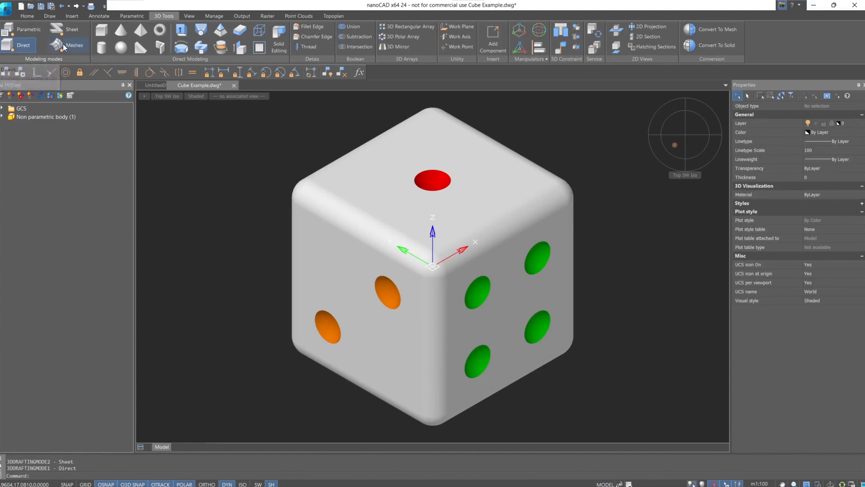
left_click(61, 45)
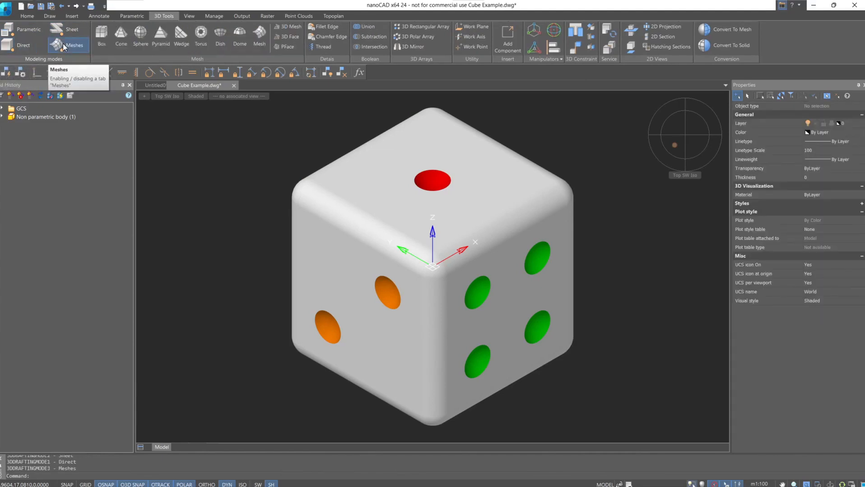
left_click(25, 29)
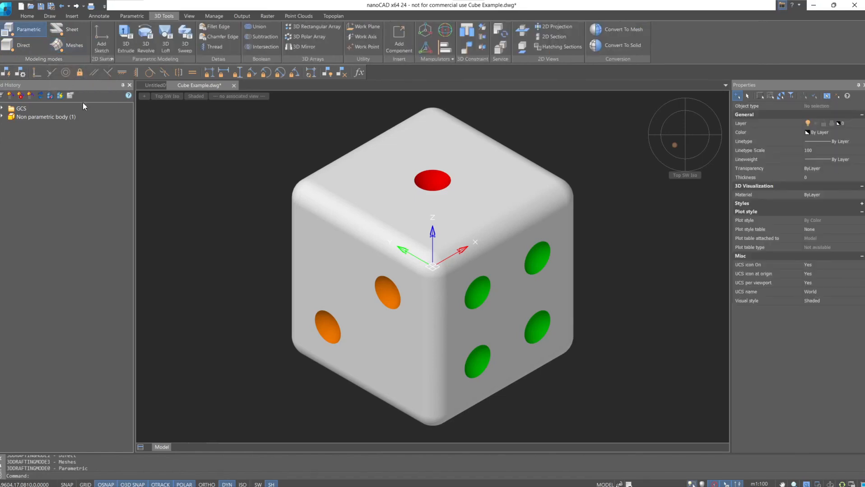
mouse_move(163, 401)
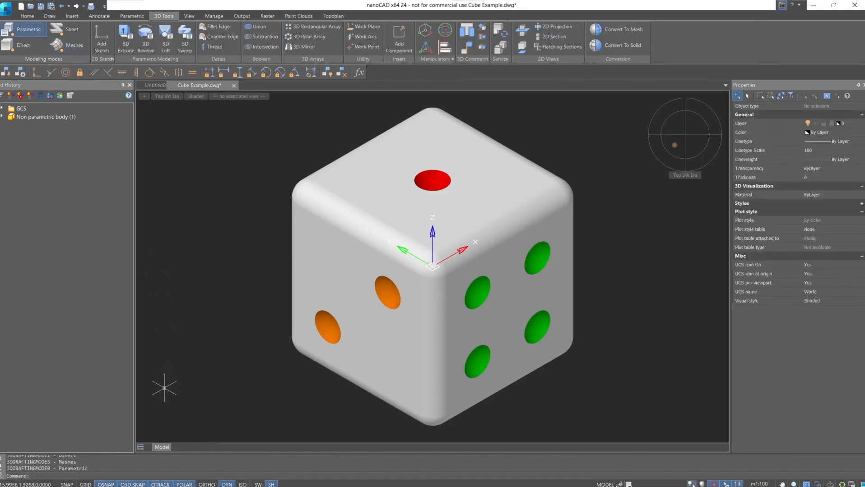